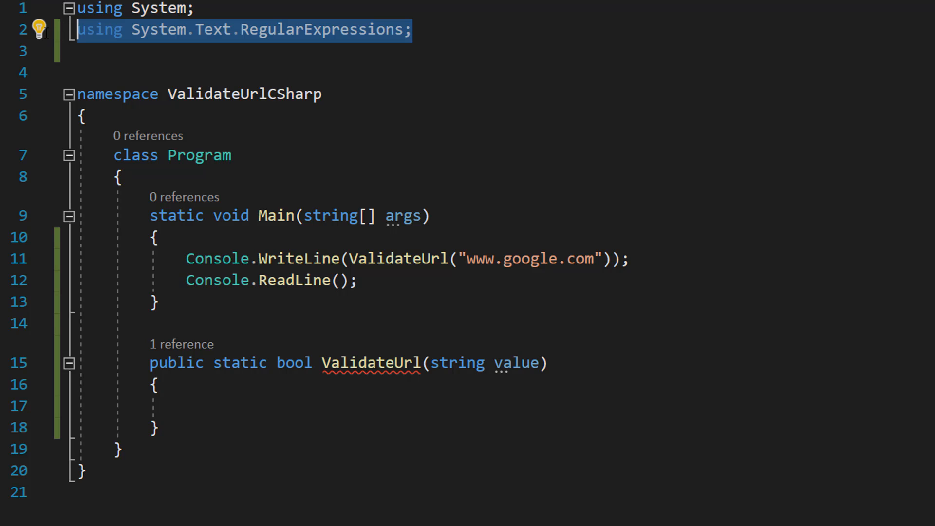
pyautogui.moveTo(464, 83)
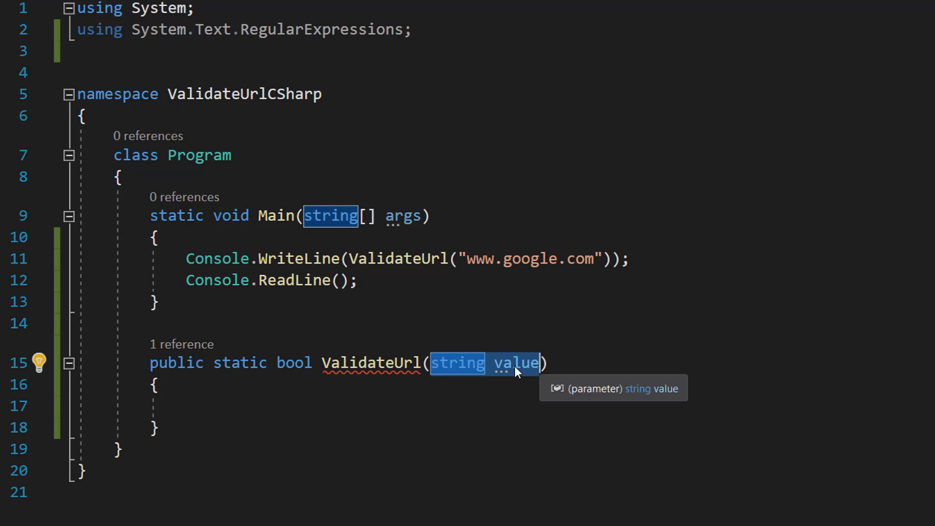
# - Trim the input with value = value.Trim(); and continue writing the ValidateUrl body below it
pyautogui.write('value = value.Trim();')
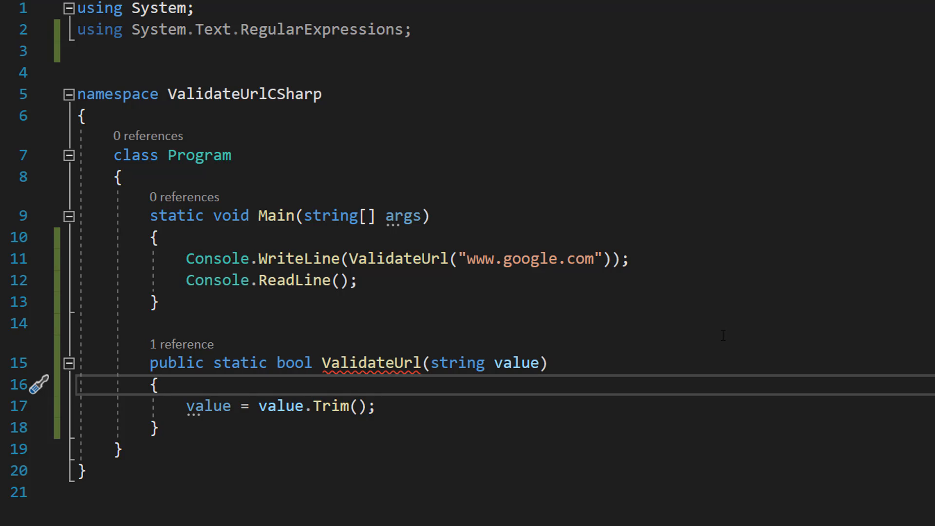
pyautogui.click(158, 386)
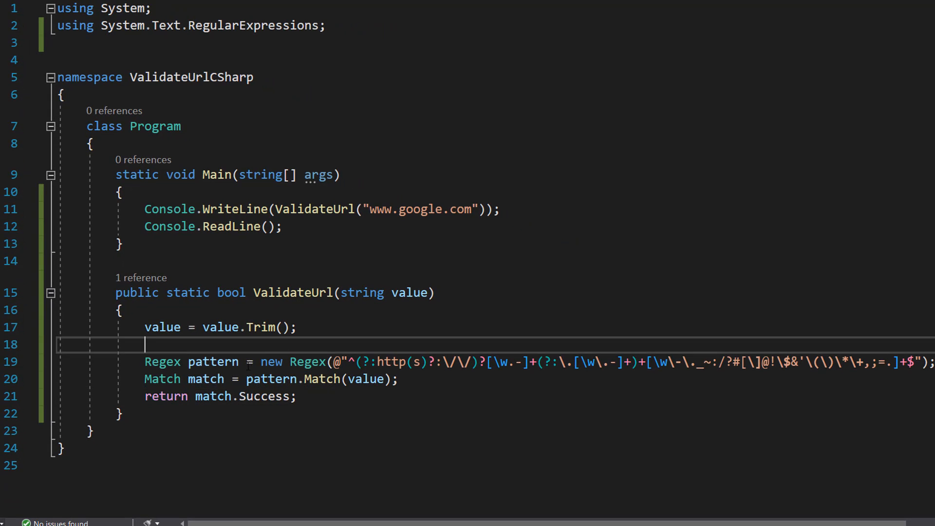
pyautogui.moveTo(334, 361); pyautogui.dragTo(834, 362)
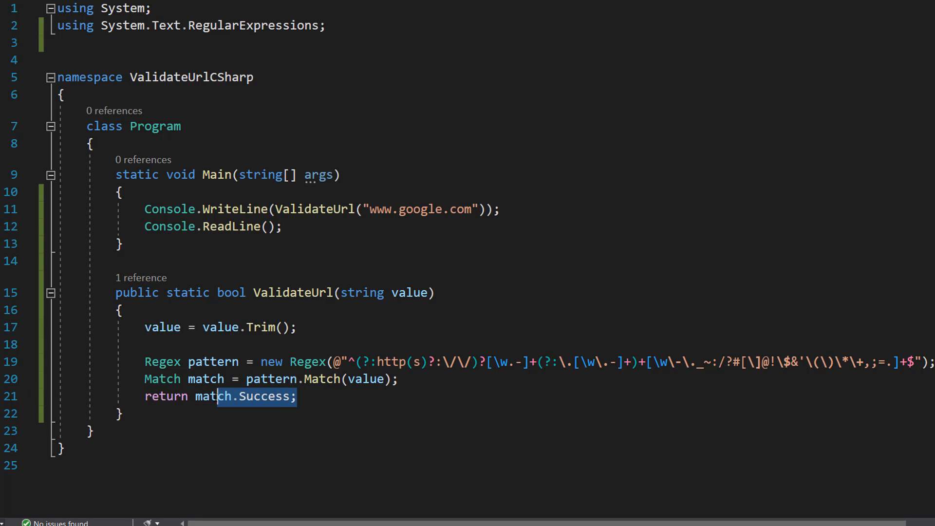
pyautogui.moveTo(215, 396); pyautogui.dragTo(144, 396)
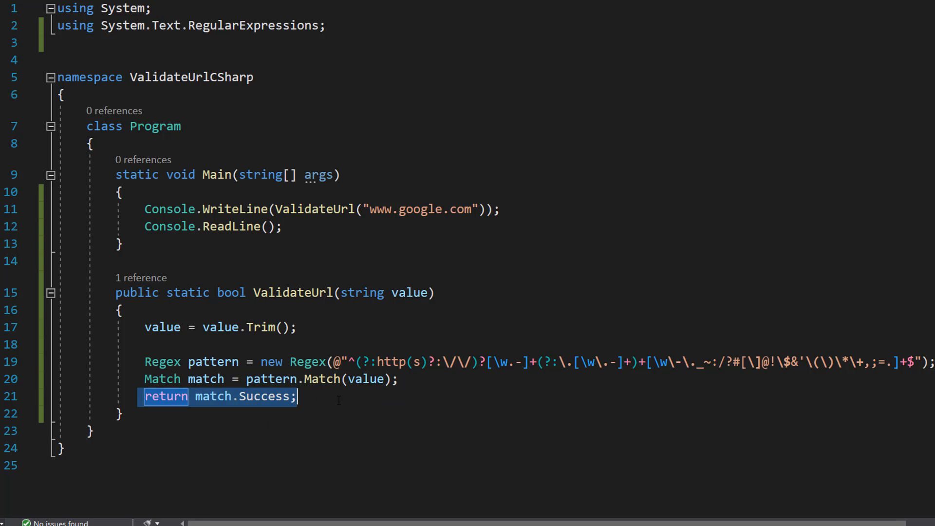
pyautogui.doubleClick(212, 396)
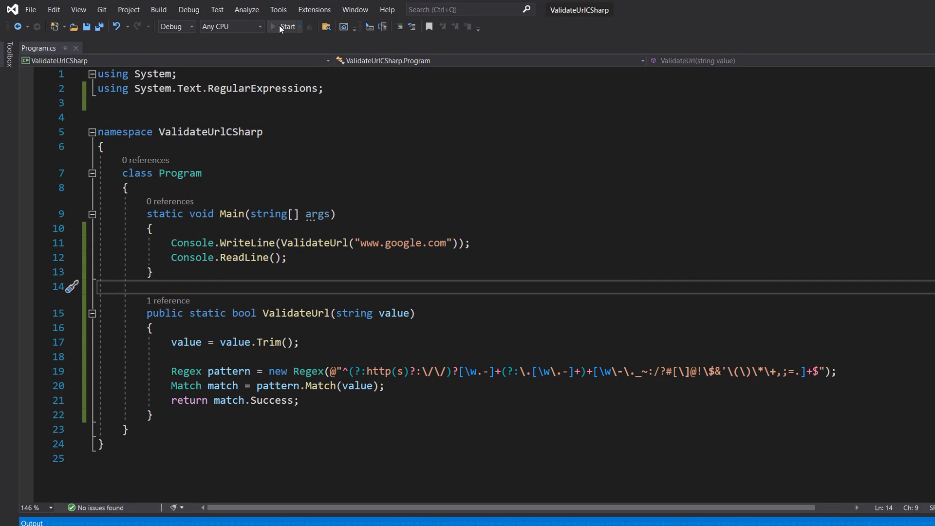
# - Run the program on the Google and https URLs, then replace Main's URL with "bob"
pyautogui.click(286, 26)
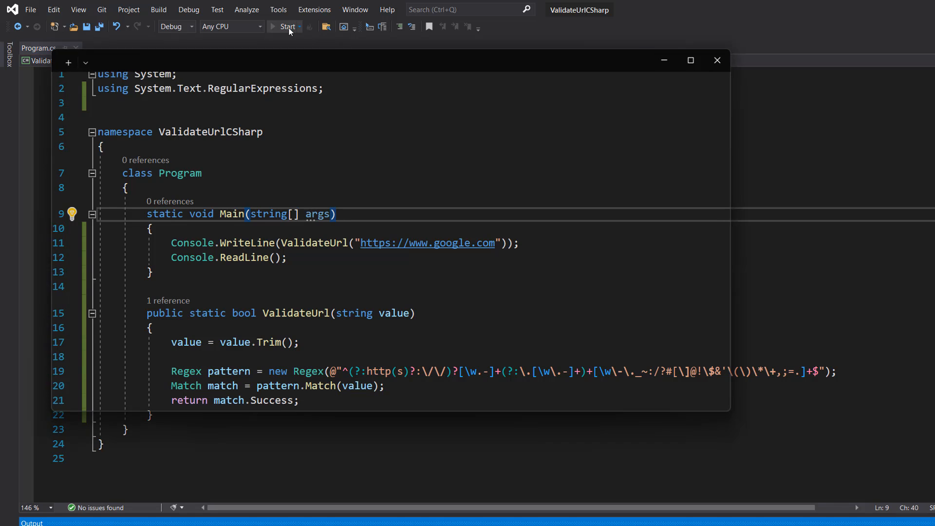
pyautogui.click(286, 26)
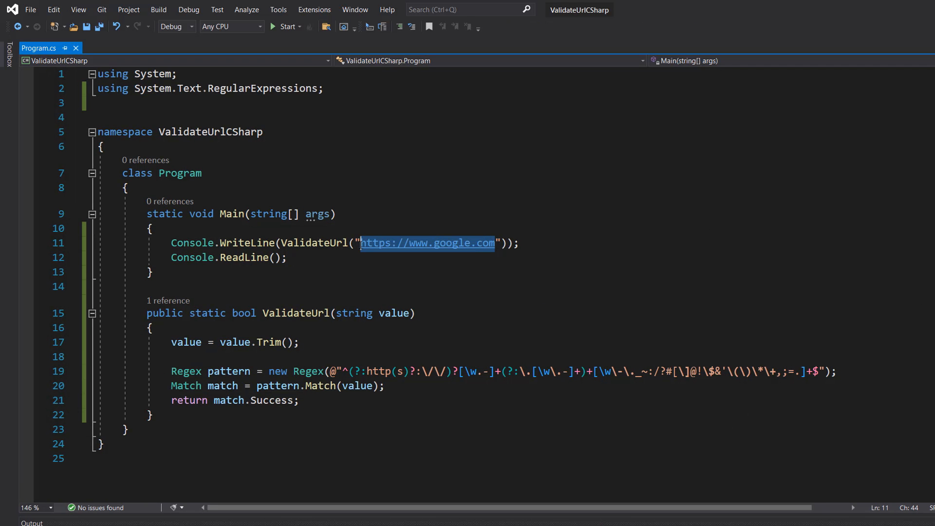
pyautogui.write('bob')
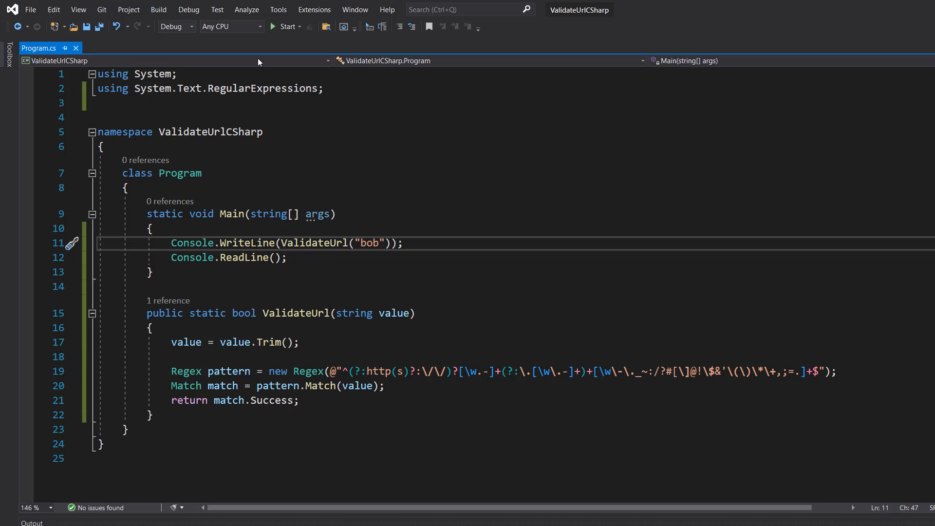
# - Run the program with "bob", see False printed, and close the console window
pyautogui.click(287, 26)
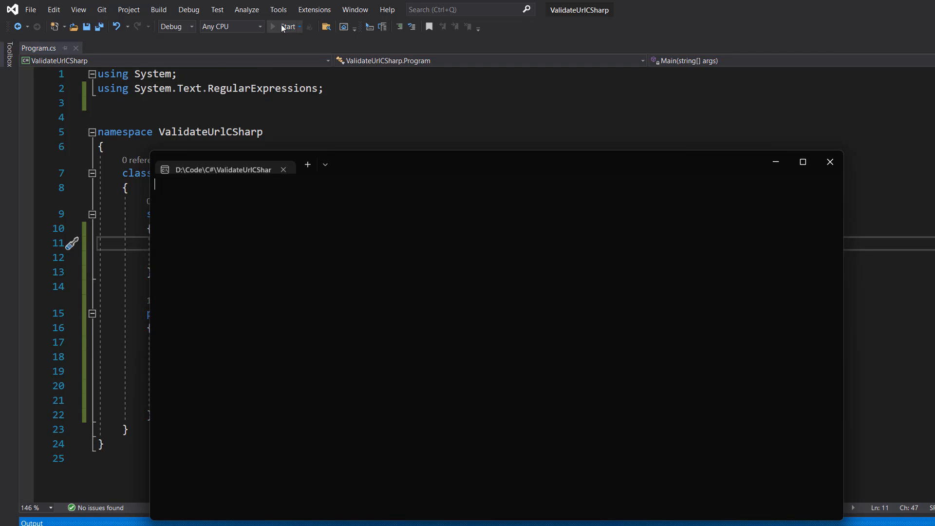
pyautogui.click(285, 27)
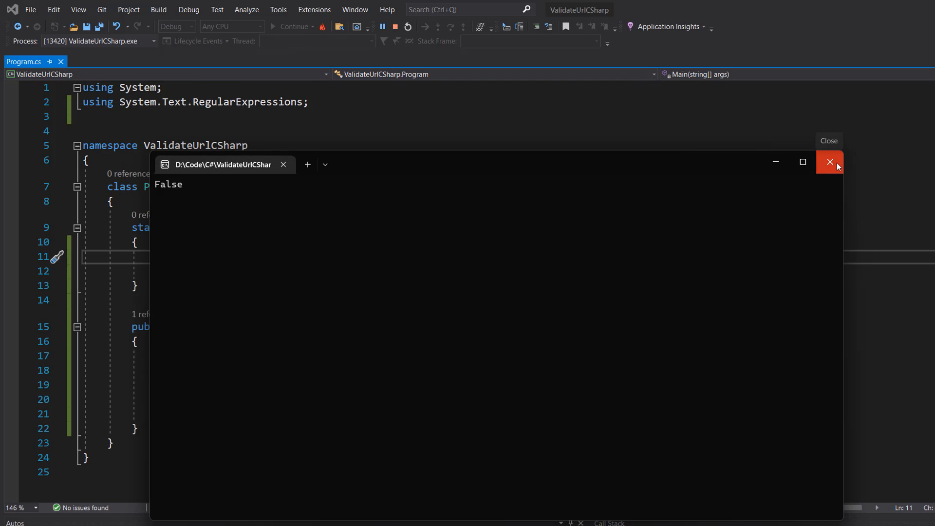
pyautogui.click(829, 162)
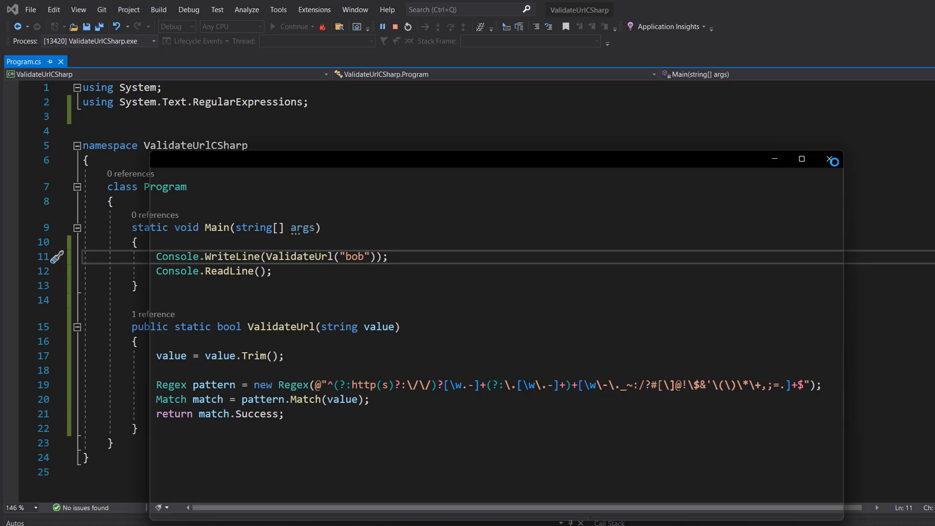